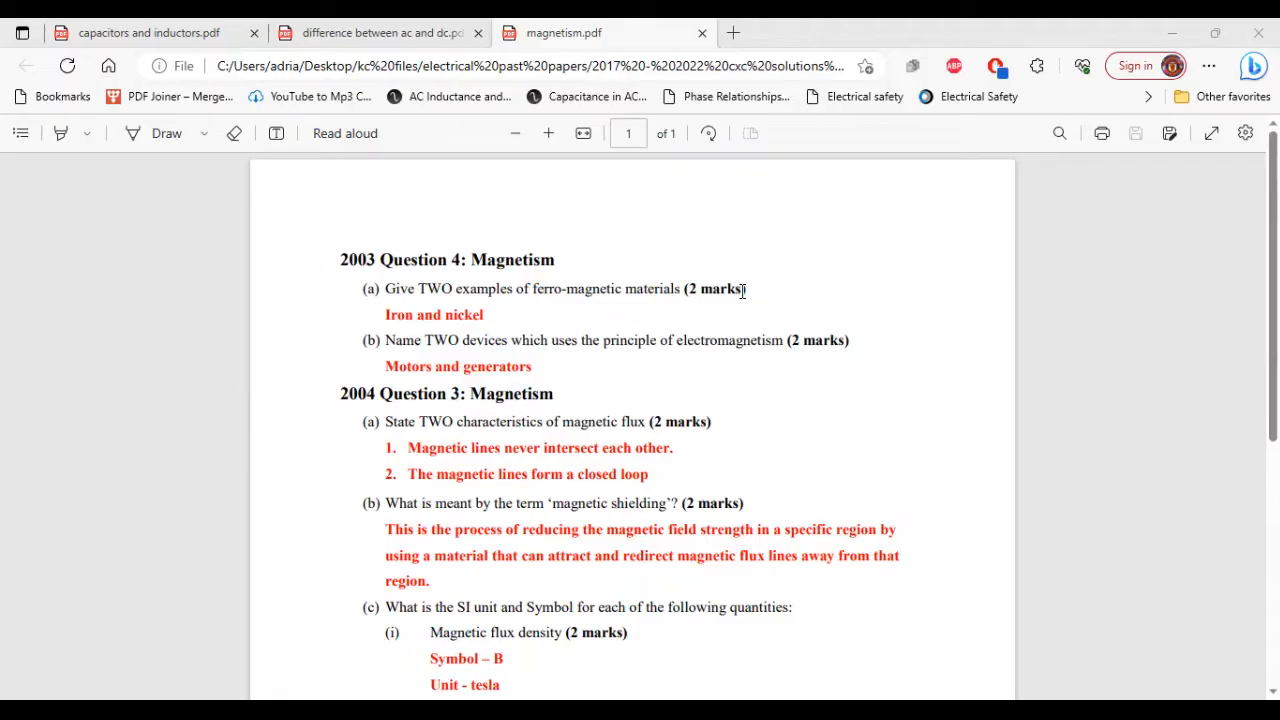
{"action": "scroll", "scroll_direction": "down", "scroll_amount": 3}
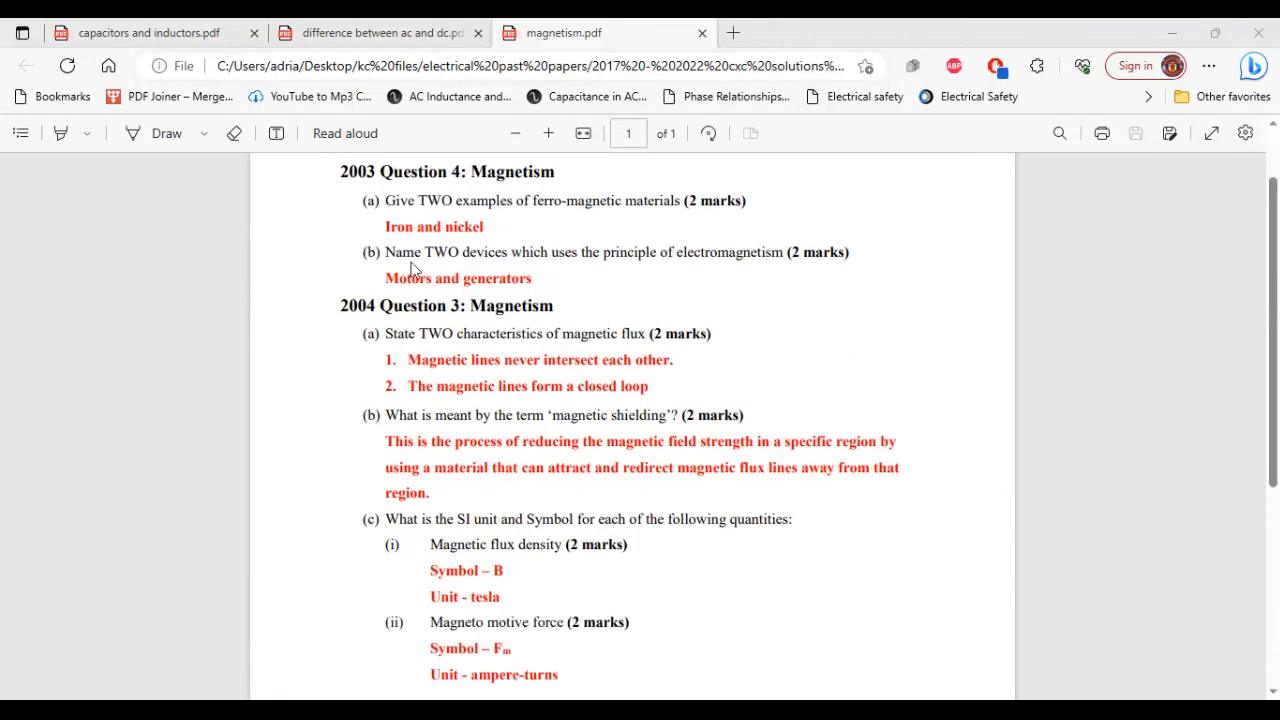
{"action": "mouse_move", "coordinate": [592, 240]}
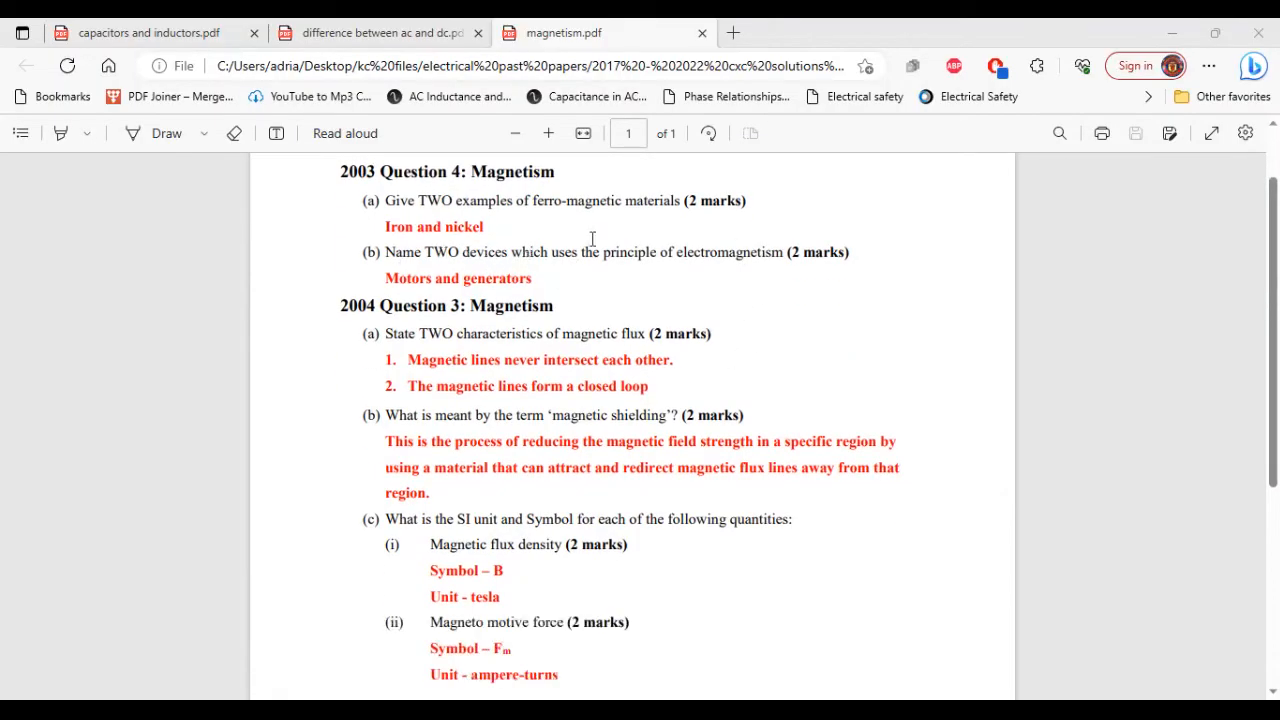
{"action": "mouse_move", "coordinate": [682, 260]}
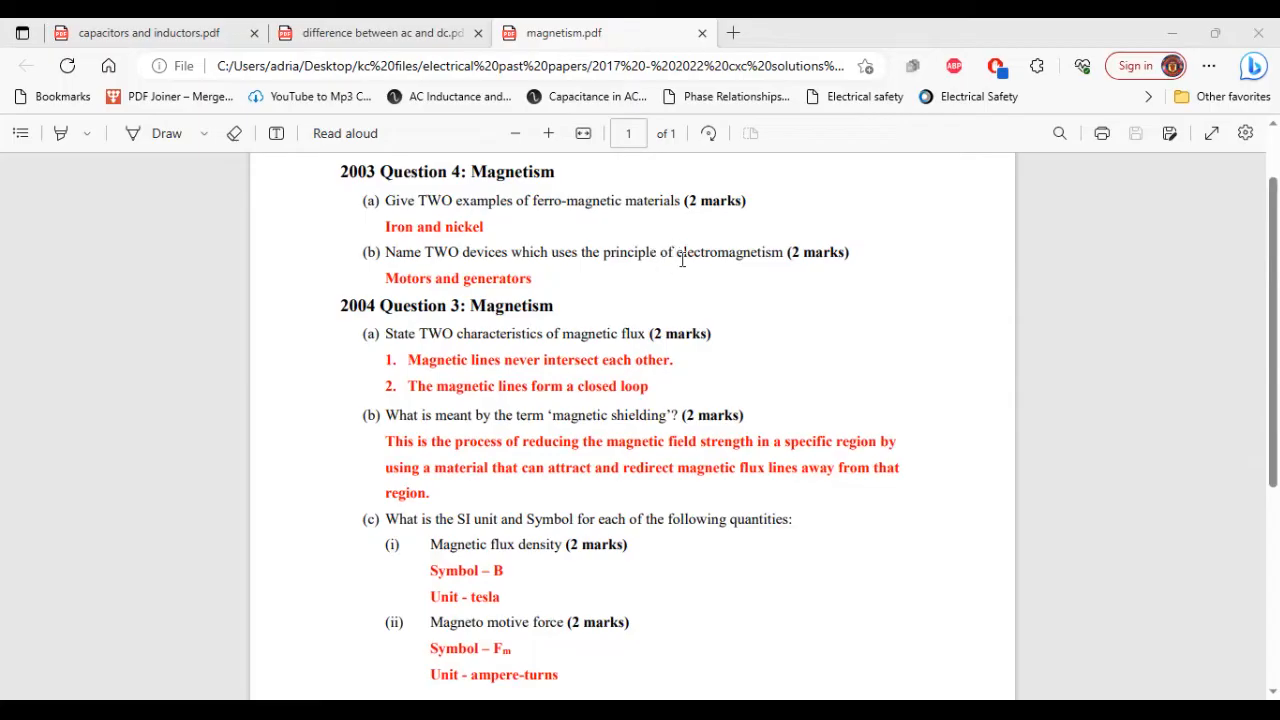
{"action": "mouse_move", "coordinate": [694, 328]}
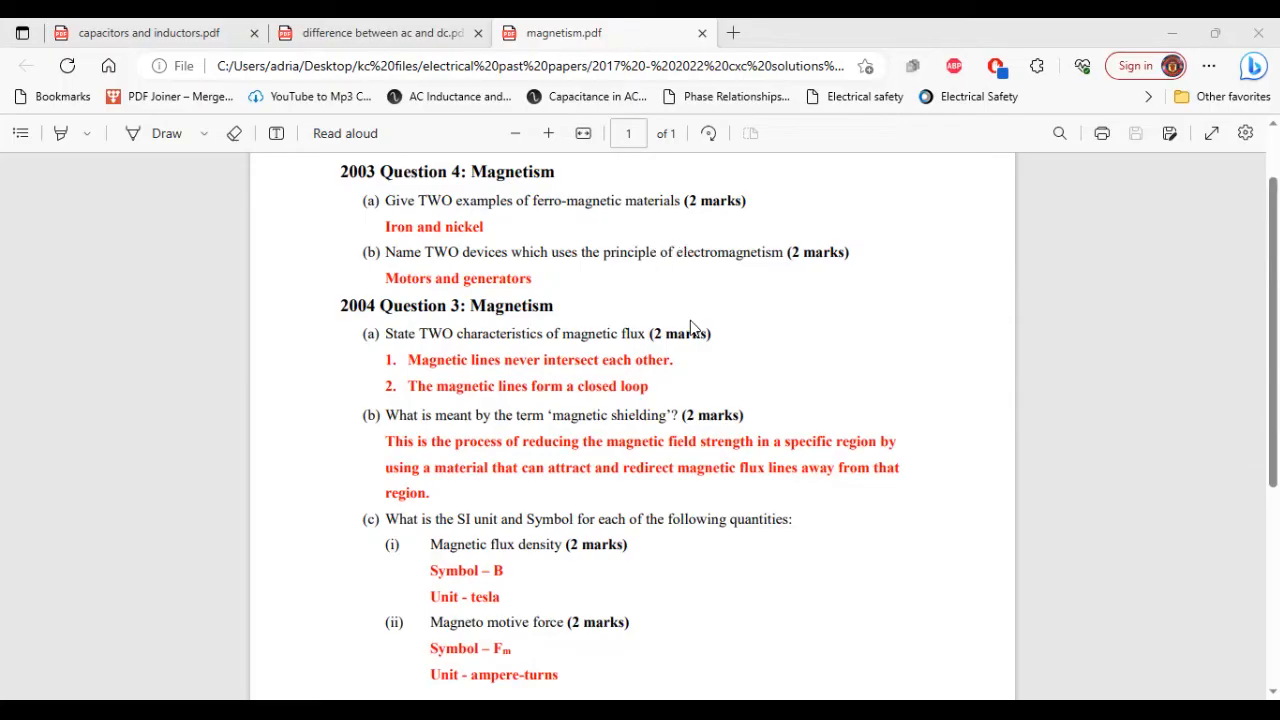
{"action": "mouse_move", "coordinate": [688, 308]}
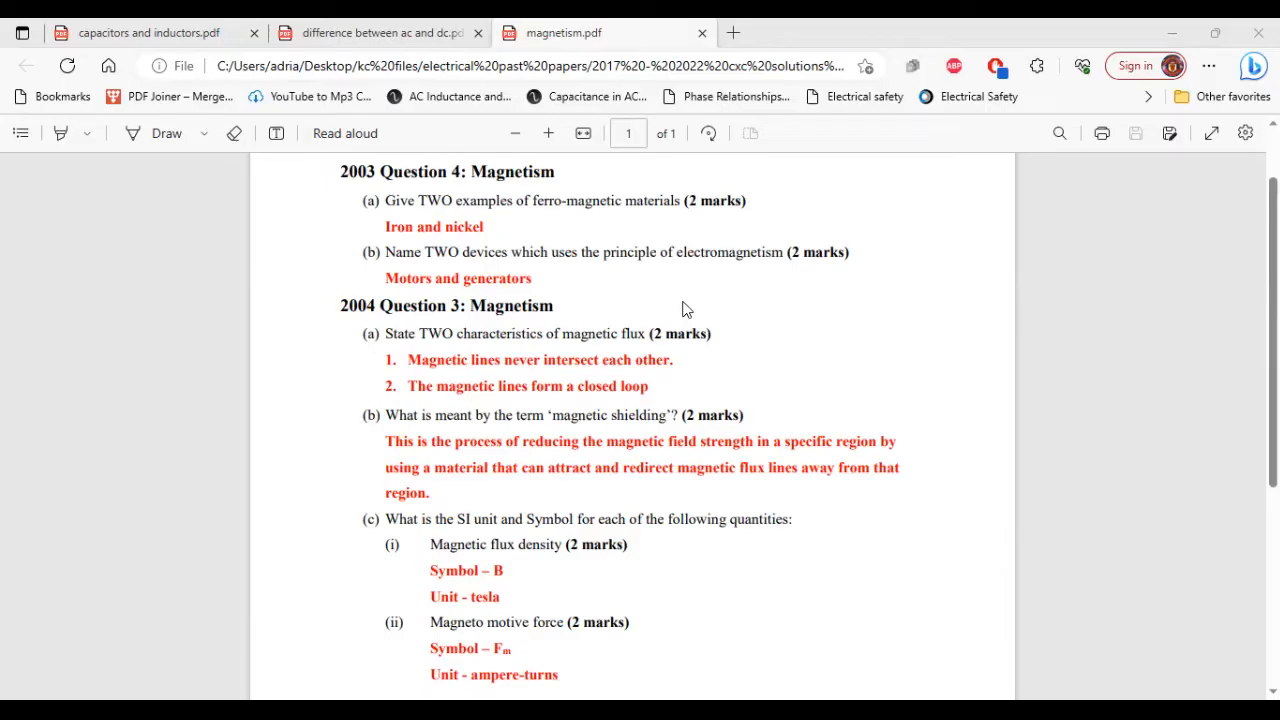
{"action": "scroll", "scroll_direction": "down", "scroll_amount": 3}
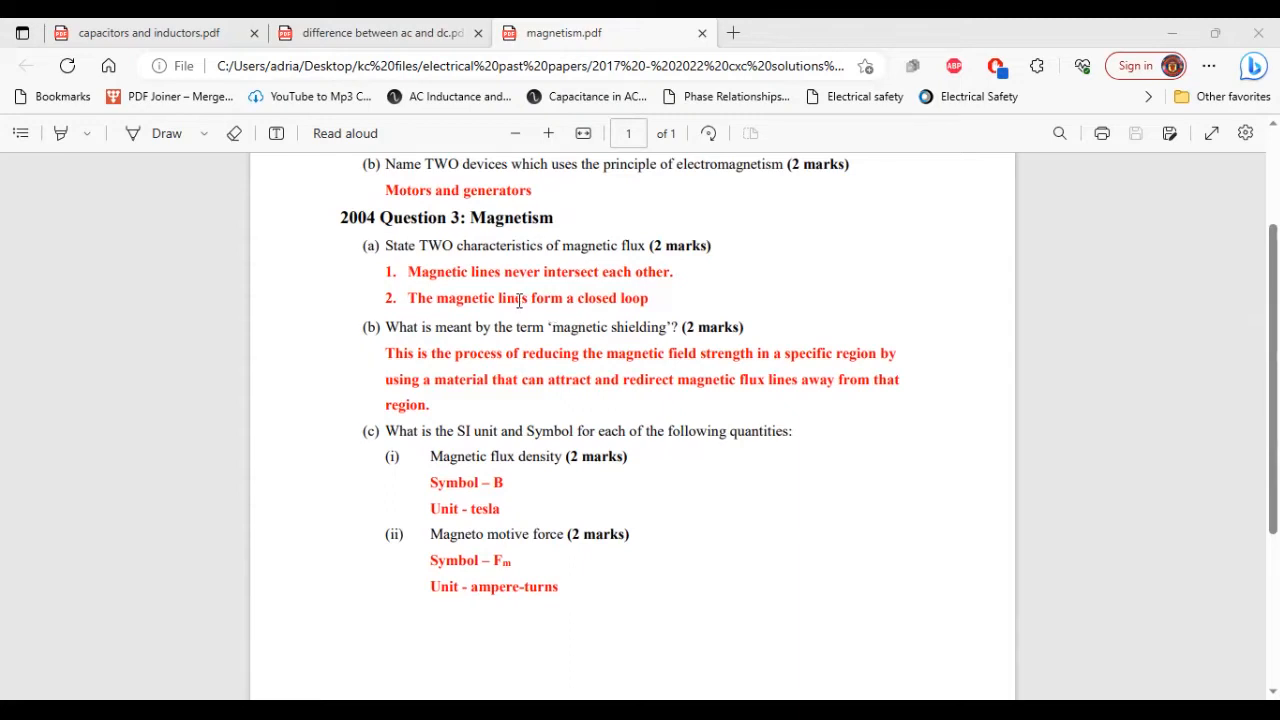
{"action": "scroll", "scroll_direction": "down", "scroll_amount": 3}
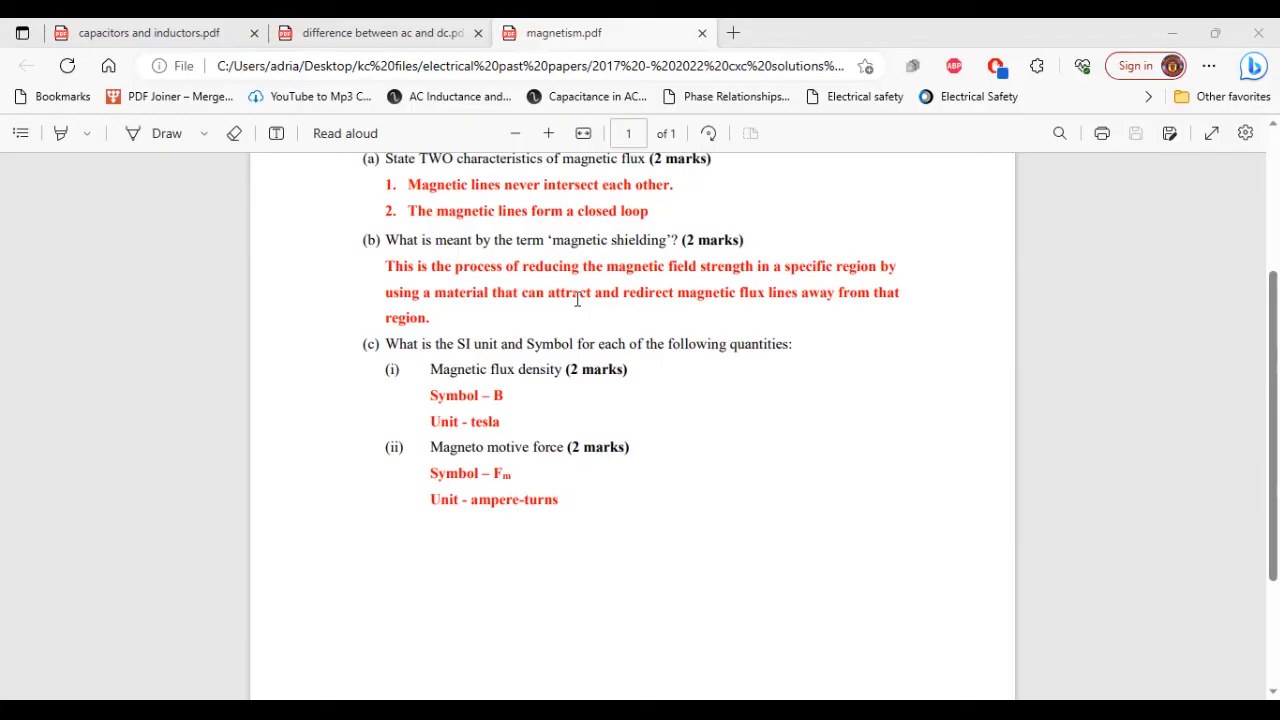
{"action": "mouse_move", "coordinate": [676, 332]}
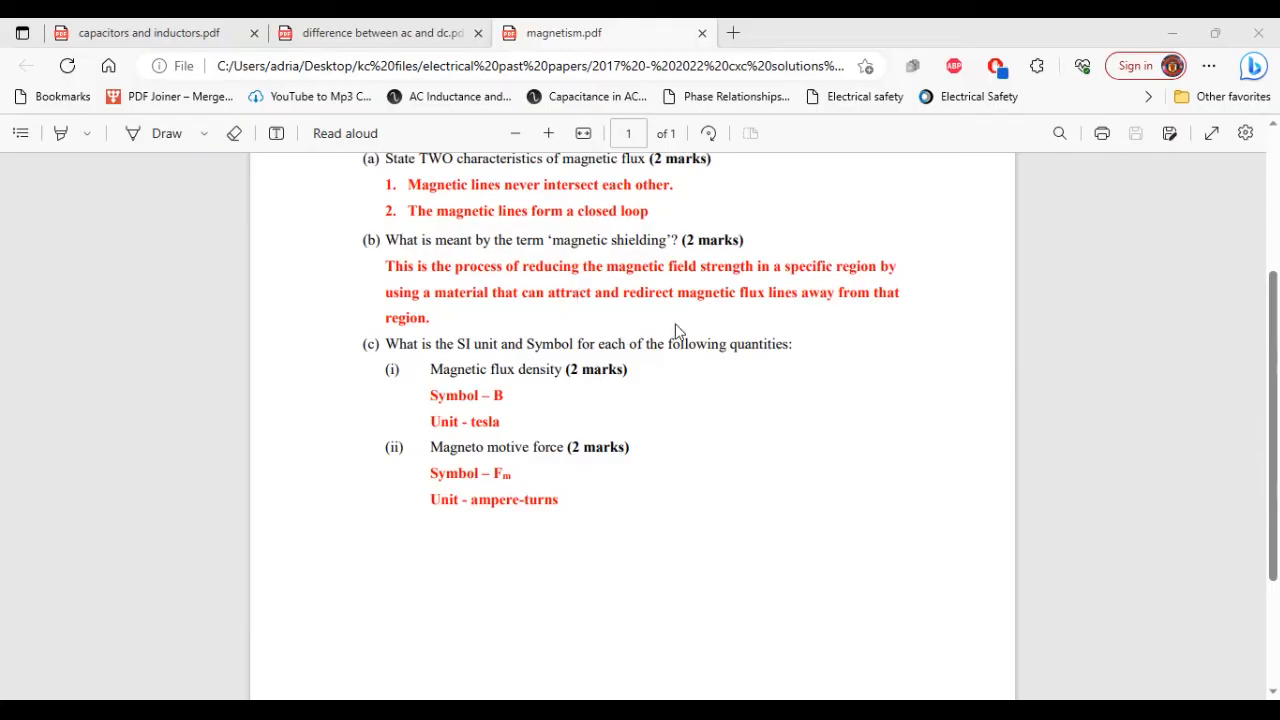